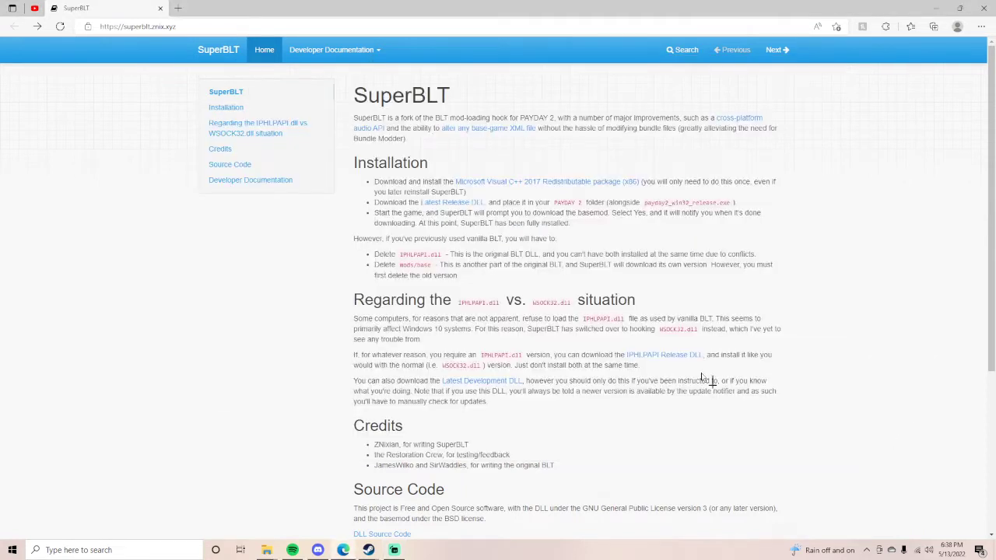
{"action": "mouse_move", "coordinate": [479, 208]}
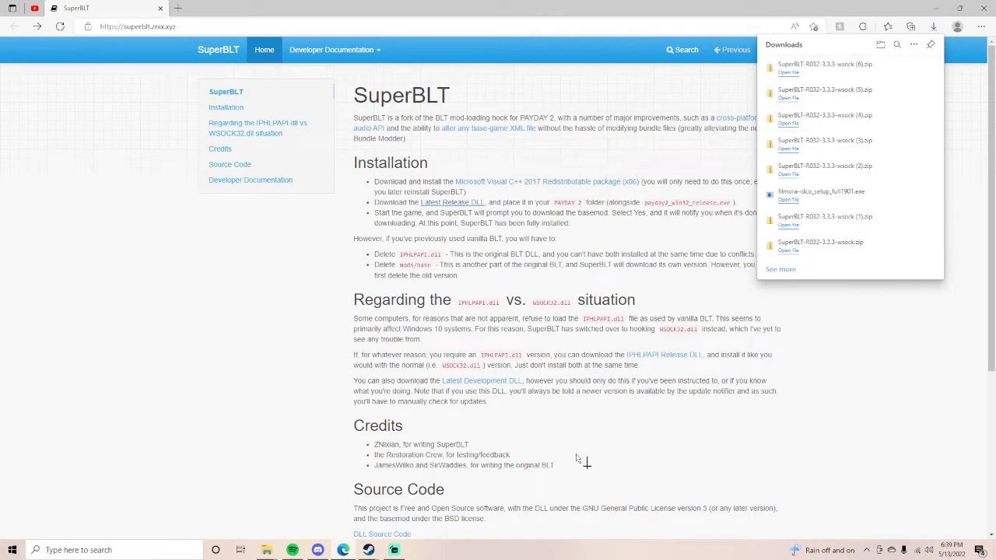
{"action": "mouse_move", "coordinate": [266, 549]}
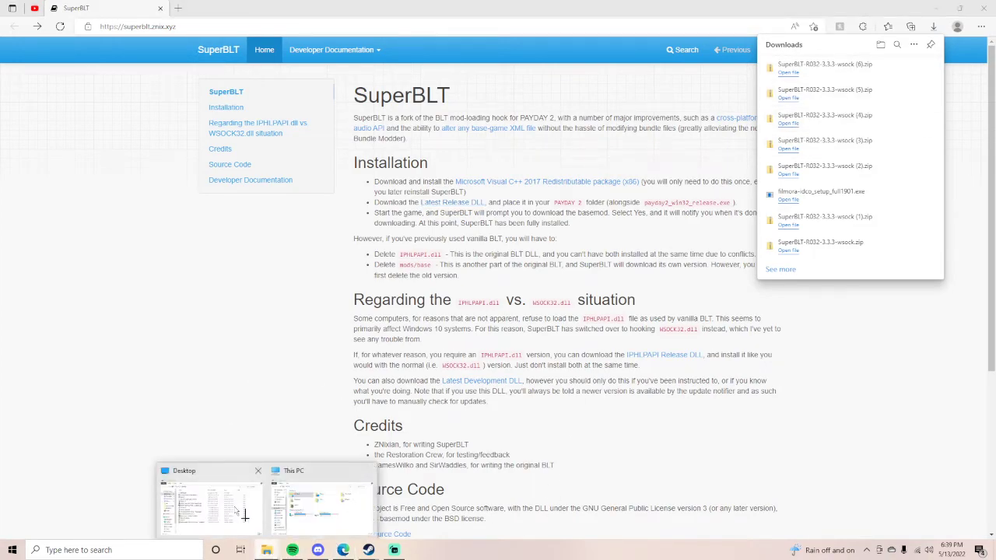
Step: Bring File Explorer forward showing the Downloads folder with the SuperBLT wsock zips
{"action": "left_click", "coordinate": [319, 506]}
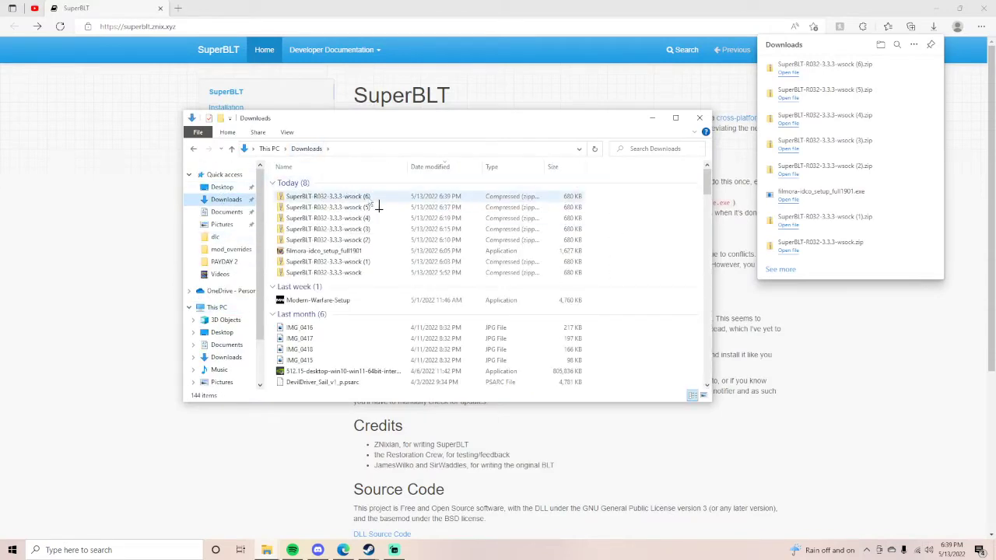
Step: Open SuperBLT-R032-3.3.3-wsock (6).zip to reveal WSOCK32.dll
{"action": "double_click", "coordinate": [327, 195]}
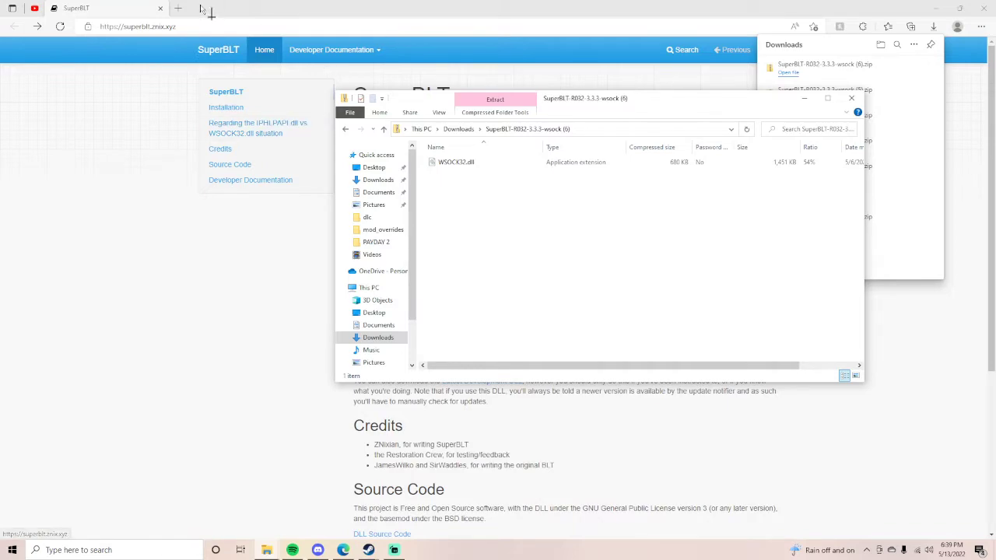
{"action": "mouse_move", "coordinate": [179, 9]}
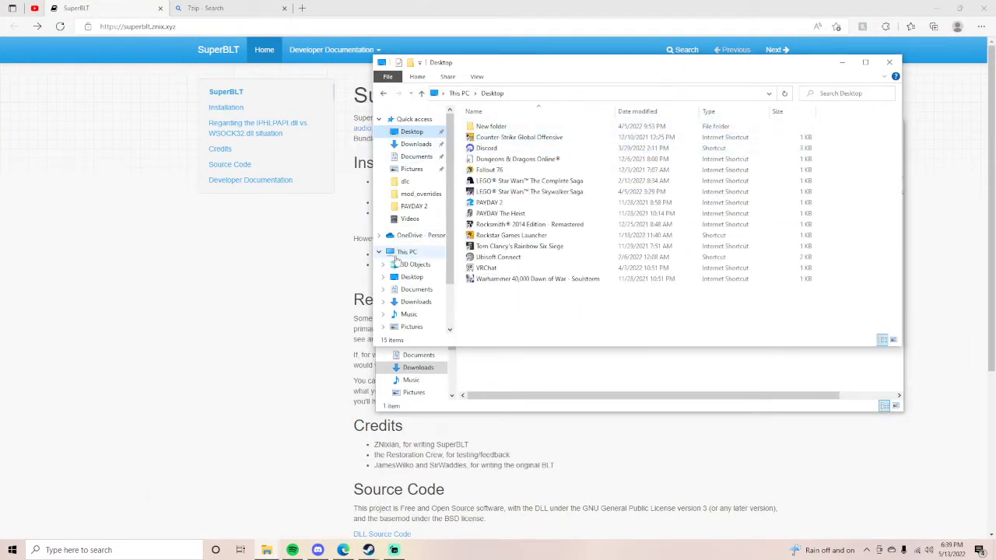
Step: Navigate from This PC to New Volume (D:) > steam > steamapps toward PAYDAY 2
{"action": "left_click", "coordinate": [406, 252]}
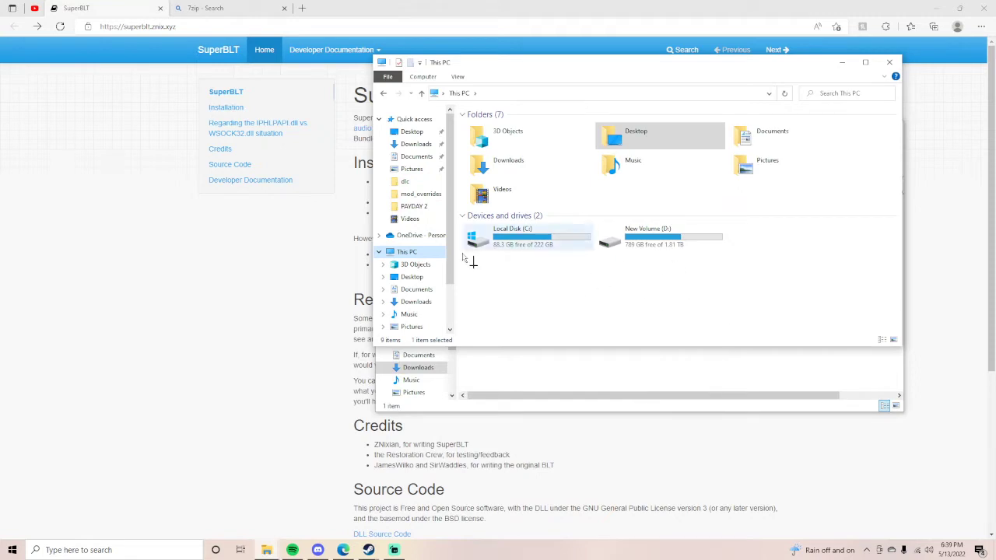
{"action": "mouse_move", "coordinate": [549, 269]}
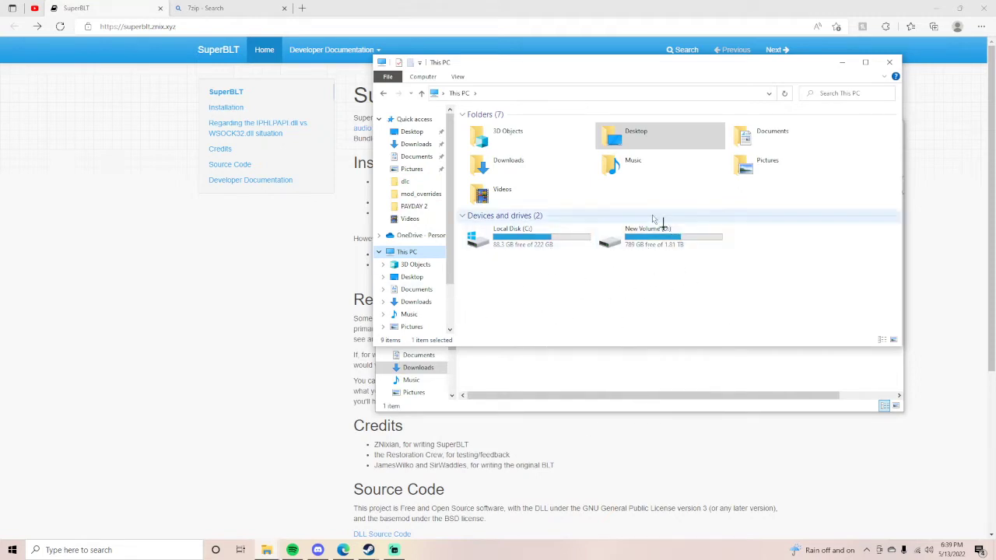
{"action": "mouse_move", "coordinate": [662, 237]}
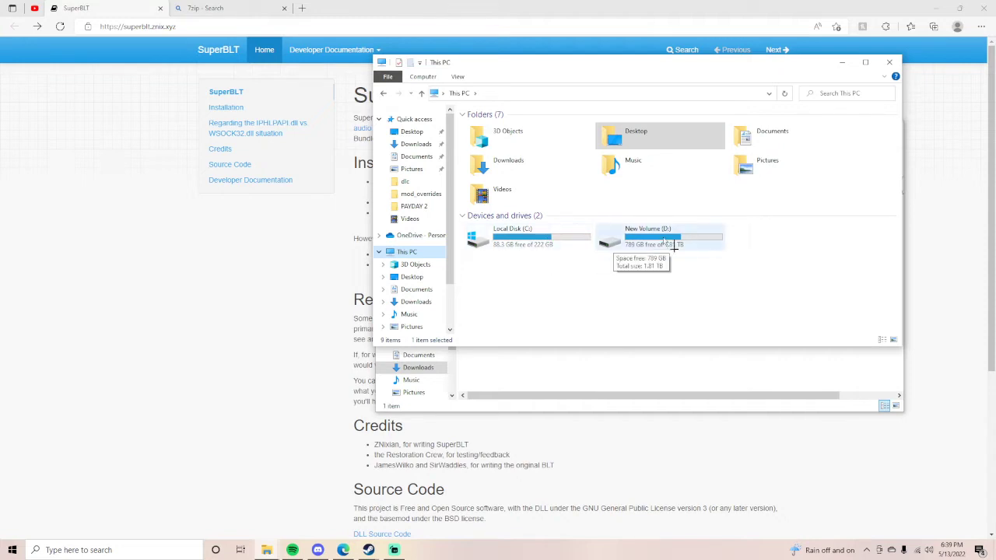
{"action": "double_click", "coordinate": [660, 237]}
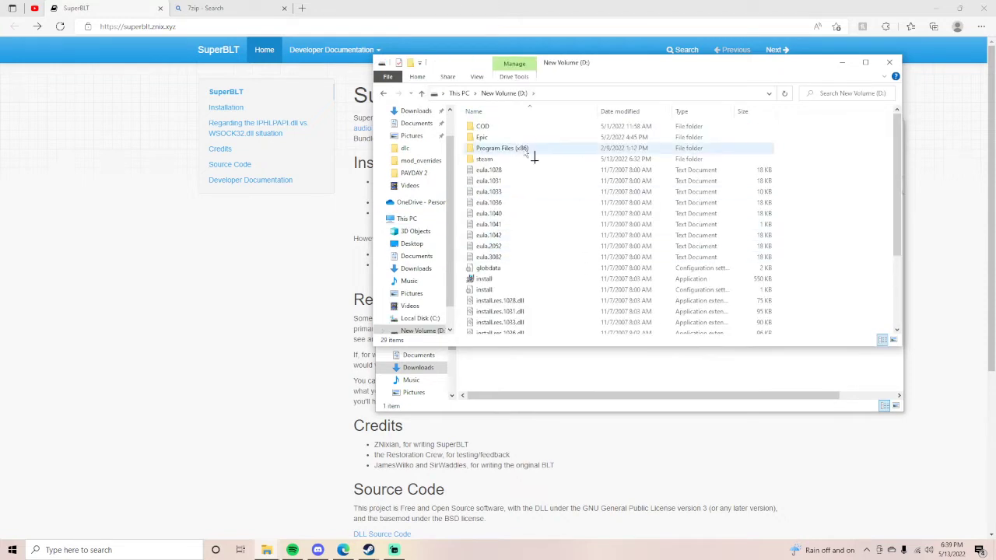
{"action": "double_click", "coordinate": [484, 159]}
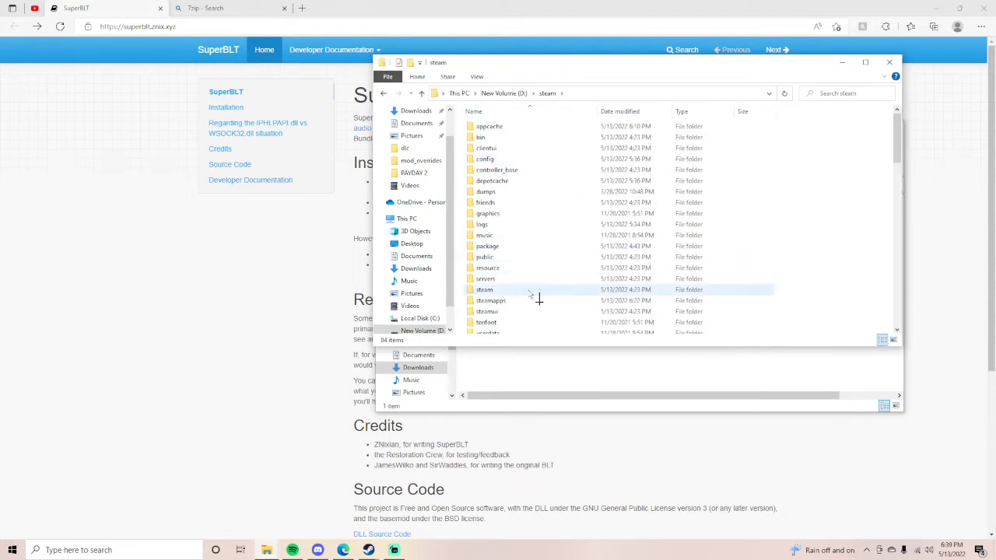
{"action": "double_click", "coordinate": [491, 301]}
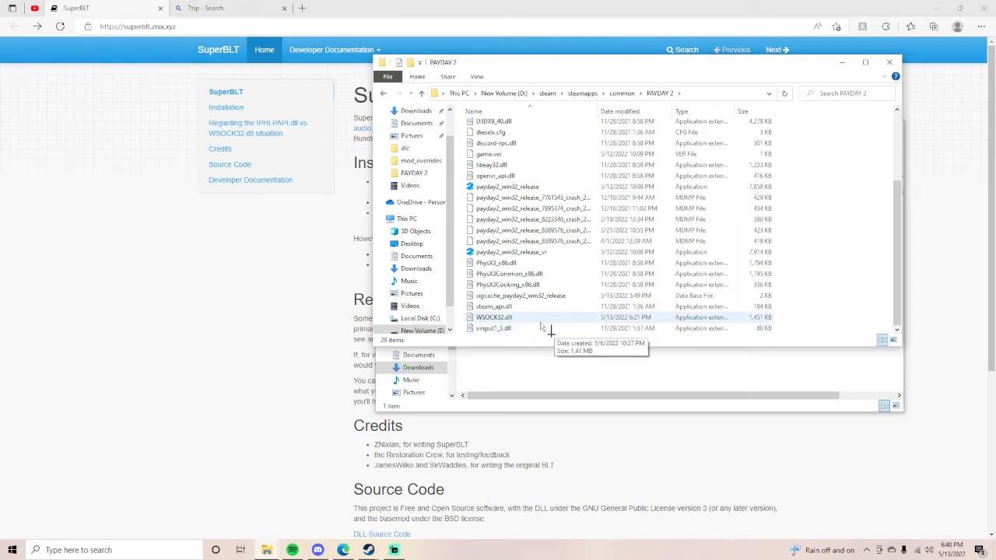
Step: Paste the new WSOCK32.dll into the PAYDAY 2 folder, replacing the old copy
{"action": "right_click", "coordinate": [545, 323]}
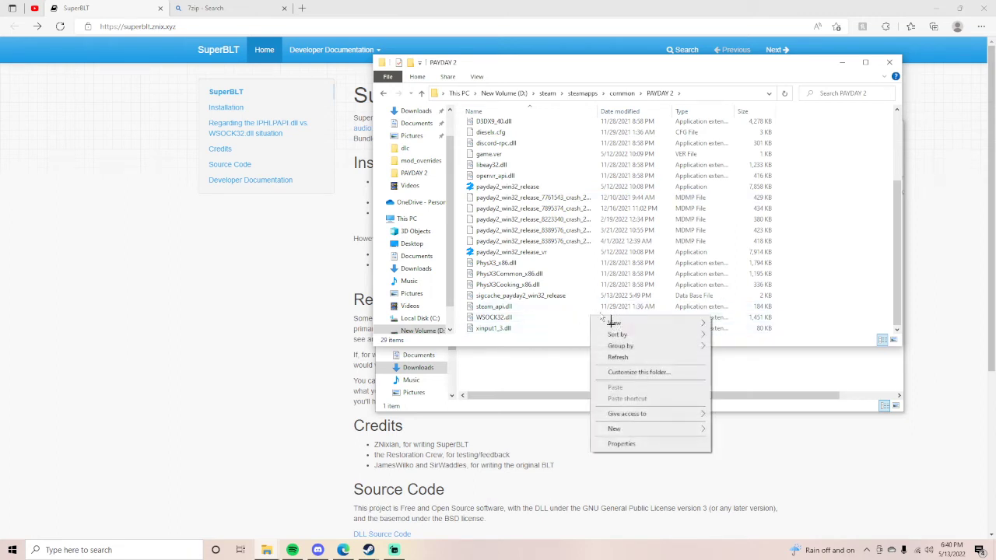
{"action": "left_click", "coordinate": [492, 318]}
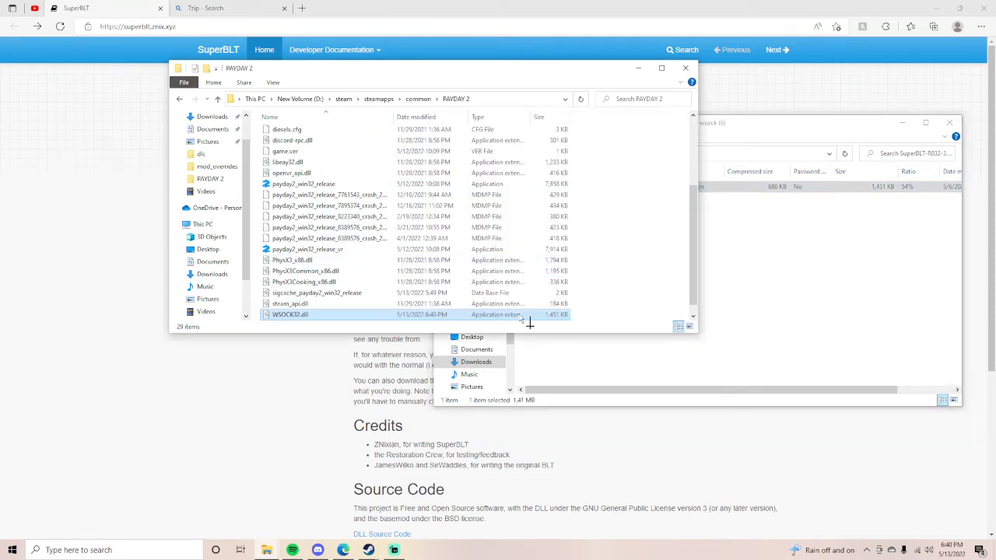
{"action": "scroll", "scroll_direction": "down", "scroll_amount": 3}
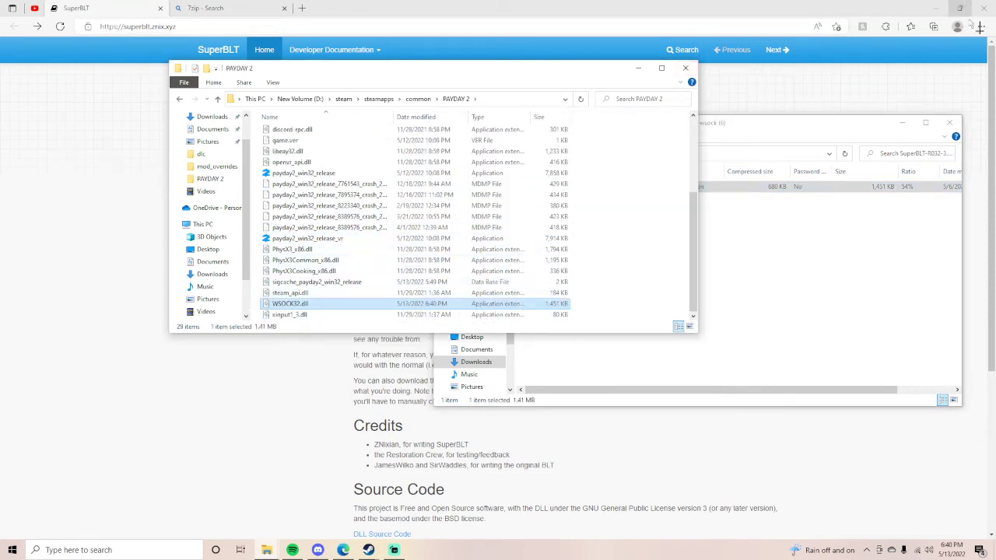